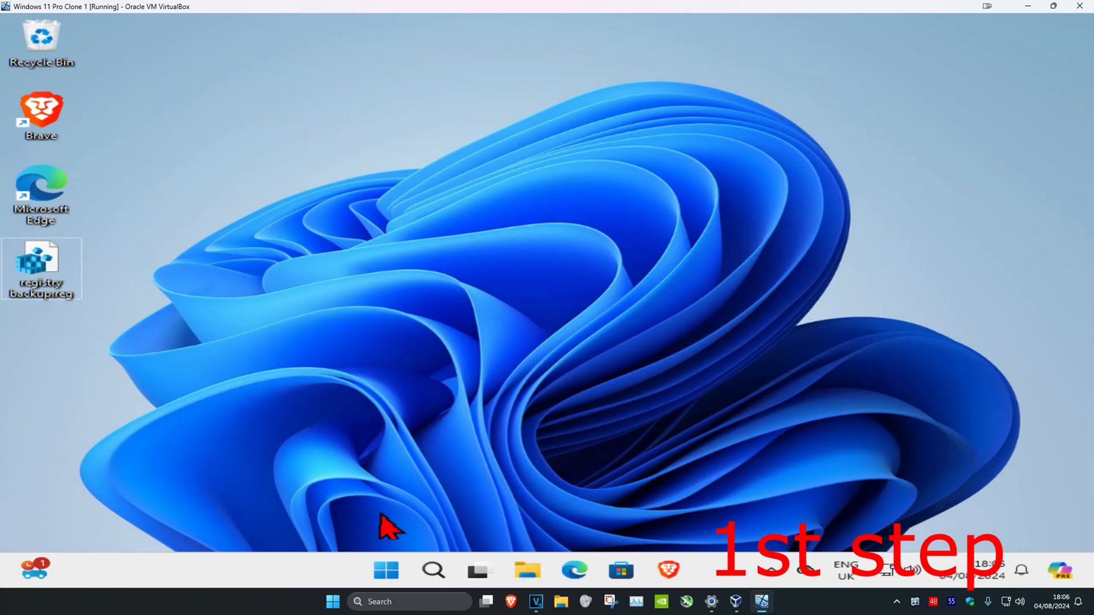
Step: Launch cmd as administrator from Start search and approve the User Account Control prompt
type("cmd")
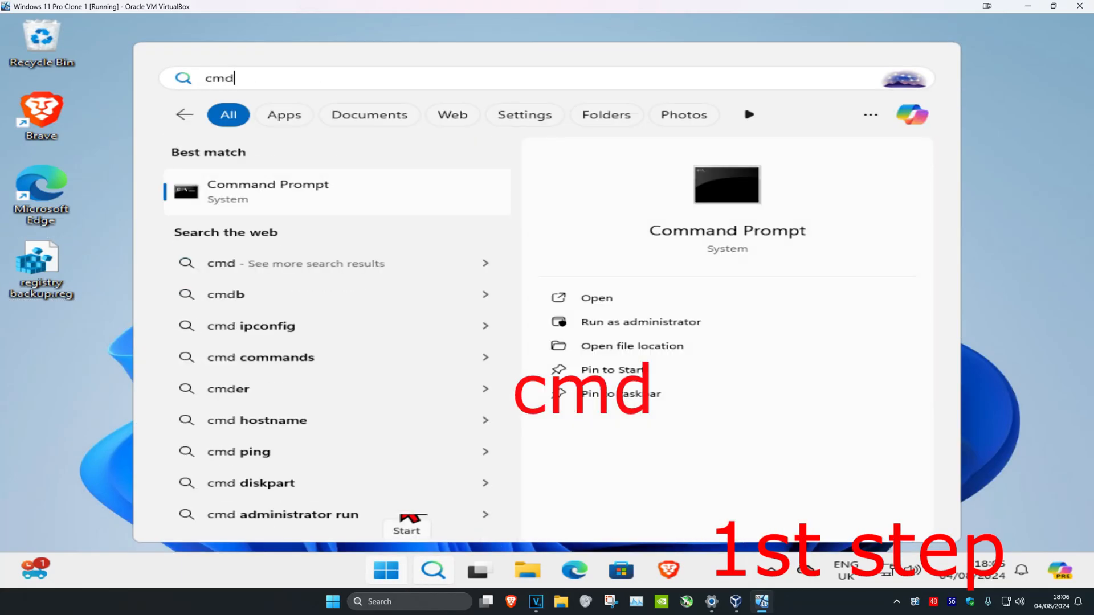
left_click(640, 321)
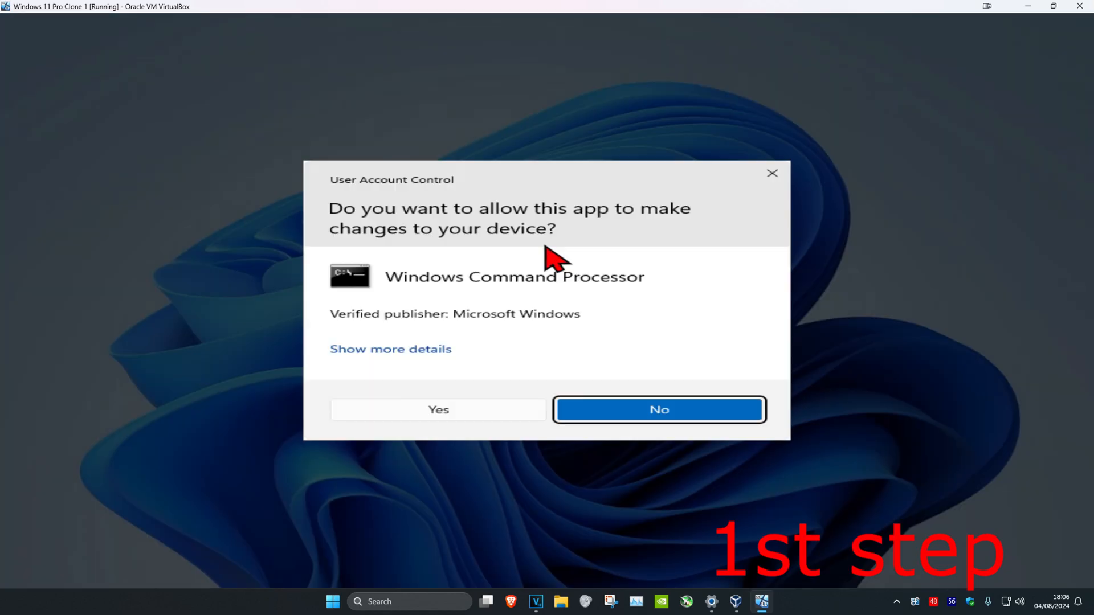
left_click(437, 410)
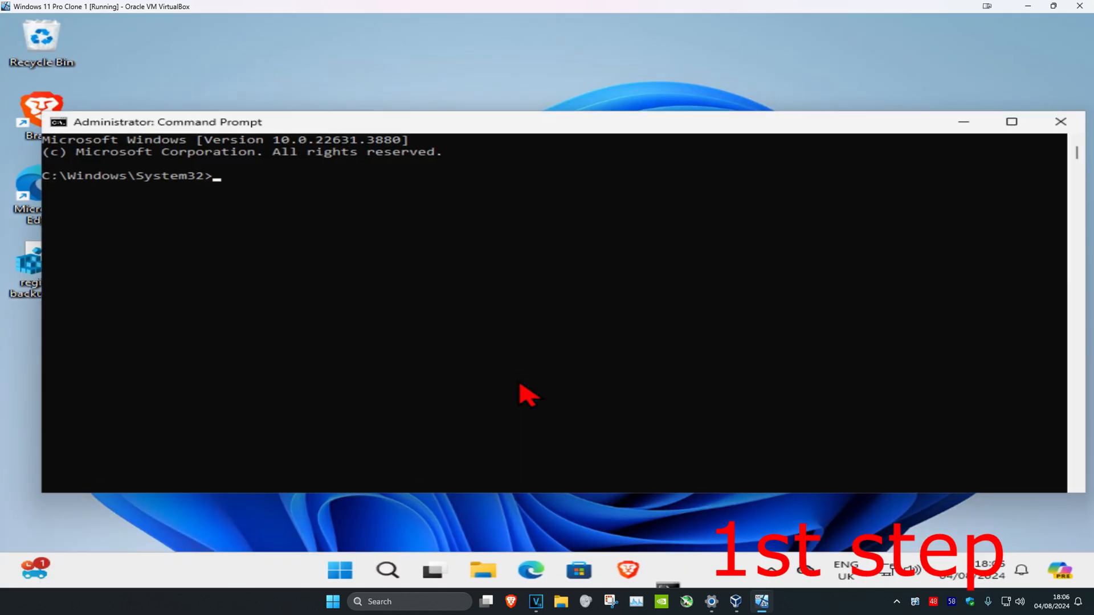
Step: Run net stop wuauserv to stop the Windows Update service
type("net stop")
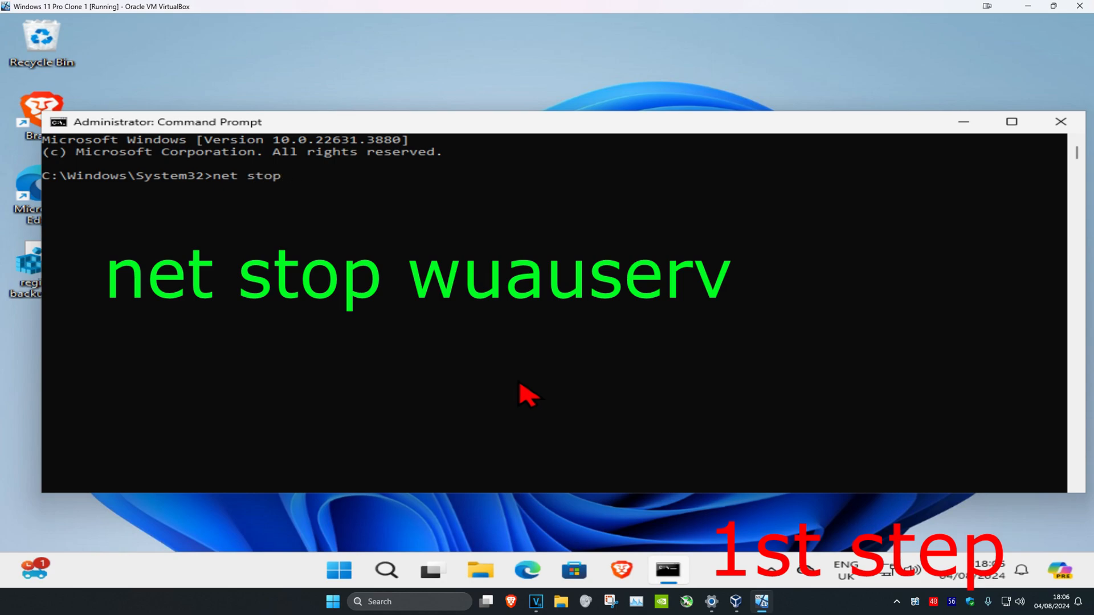
type("wuaus")
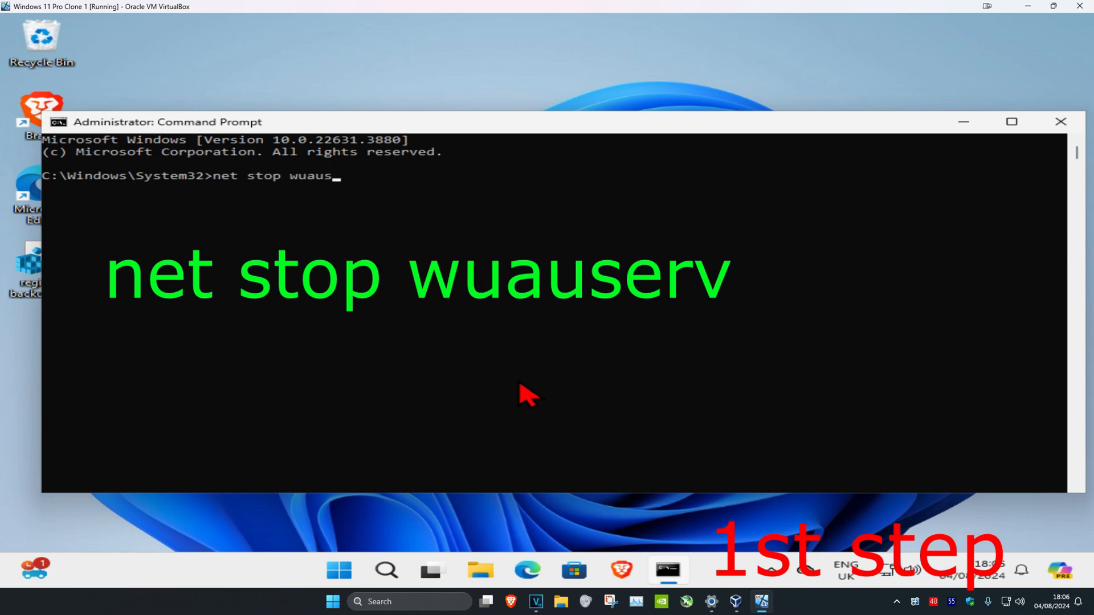
key("Return")
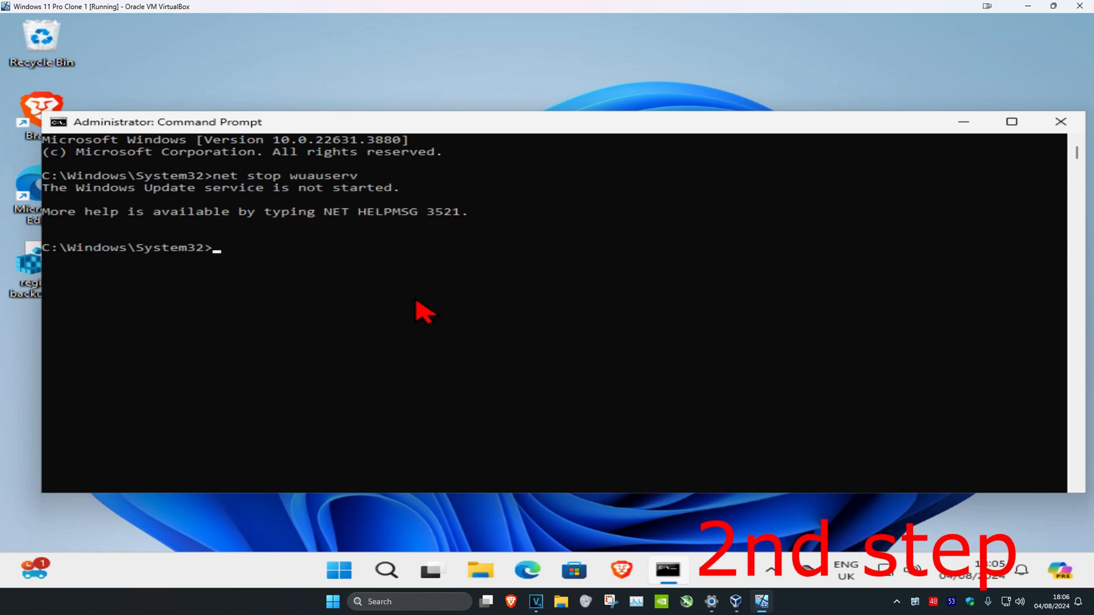
Step: Open File Explorer from search and show the drives under This PC
left_click(385, 571)
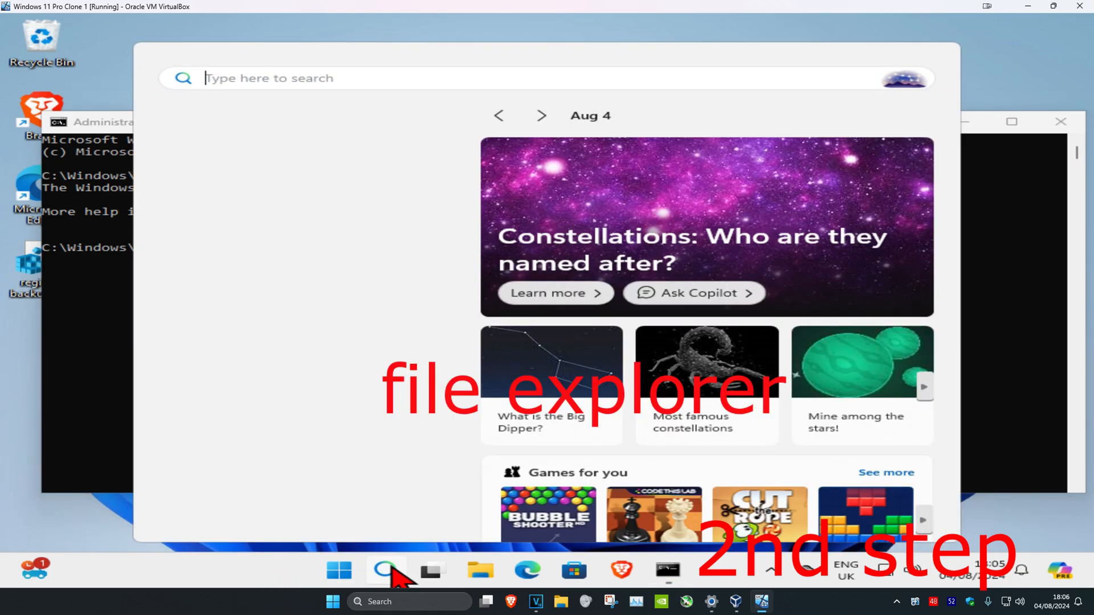
type("file")
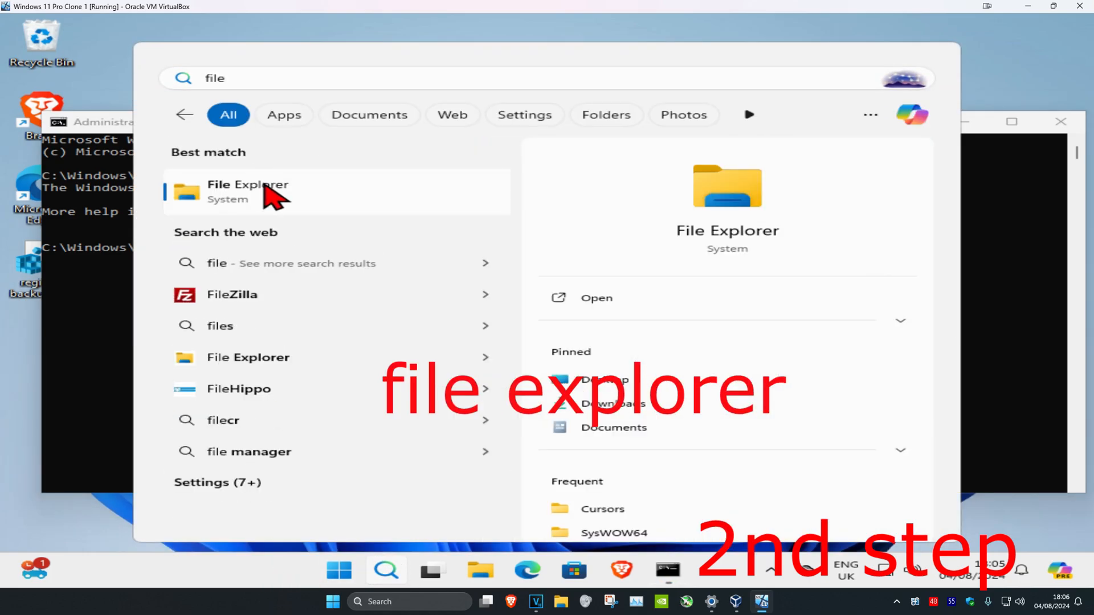
left_click(247, 192)
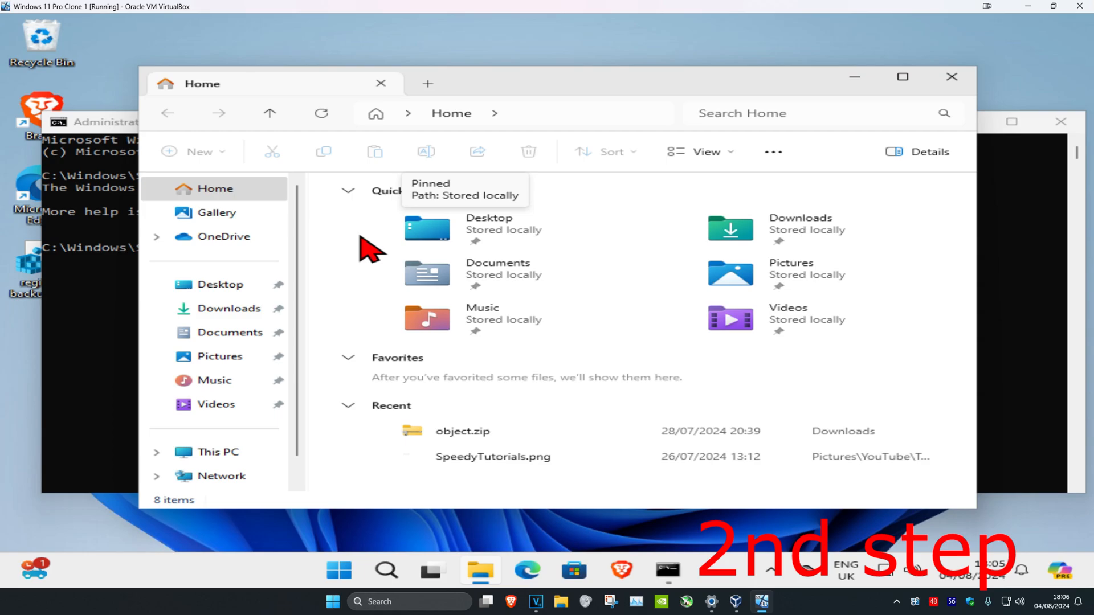
scroll("down", 3)
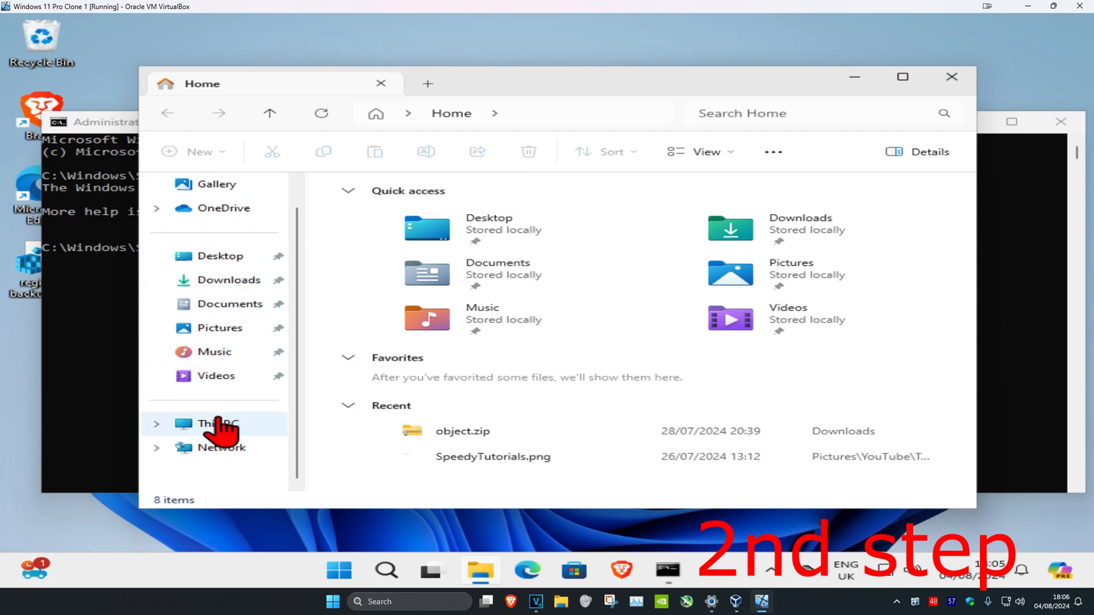
left_click(217, 423)
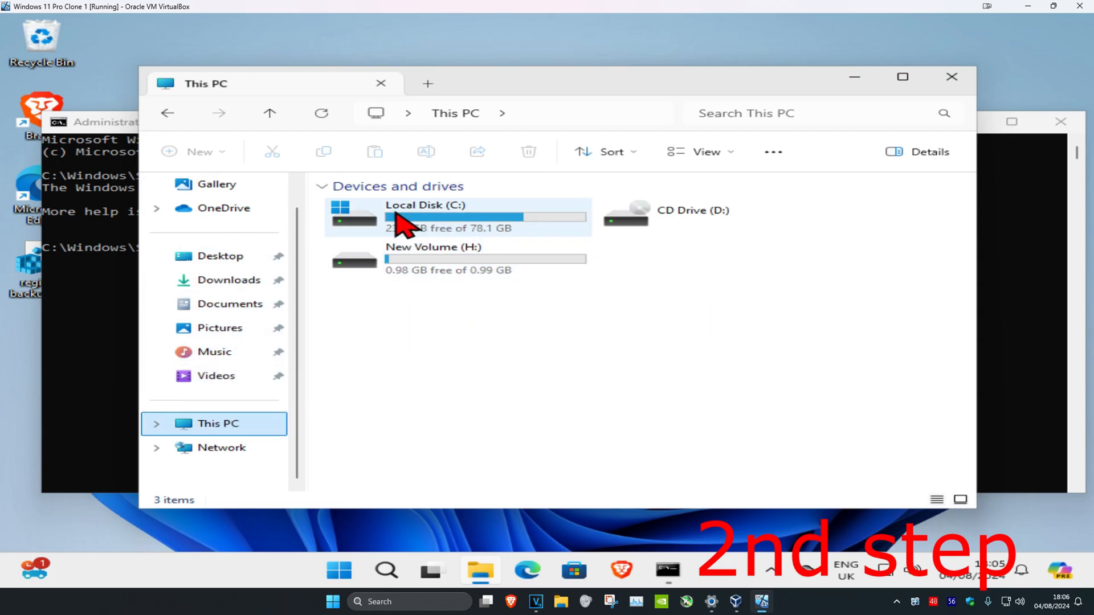
mouse_move(460, 223)
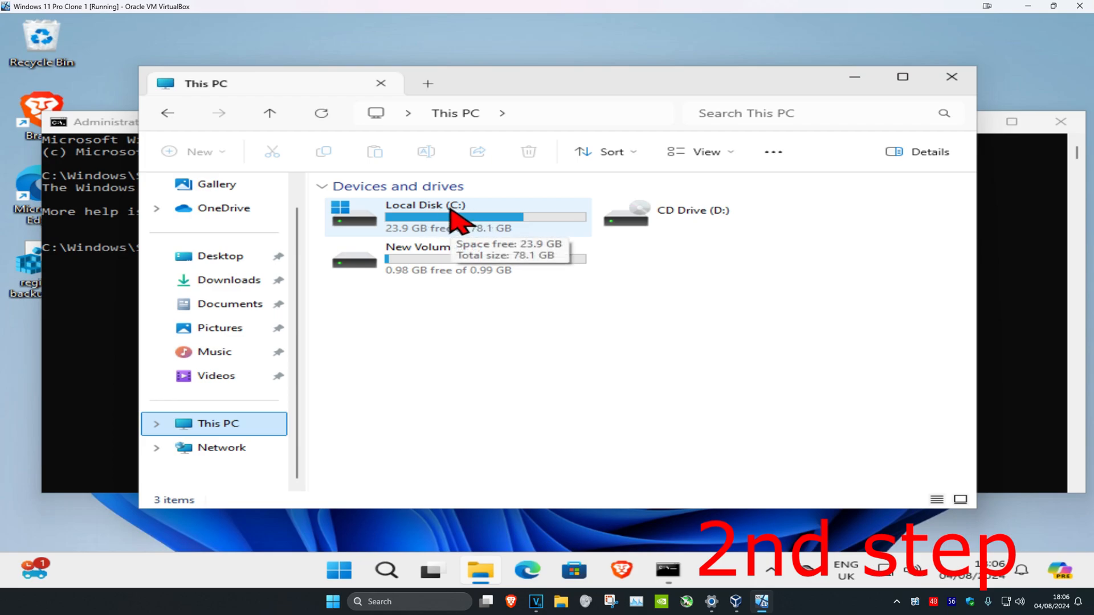
mouse_move(348, 216)
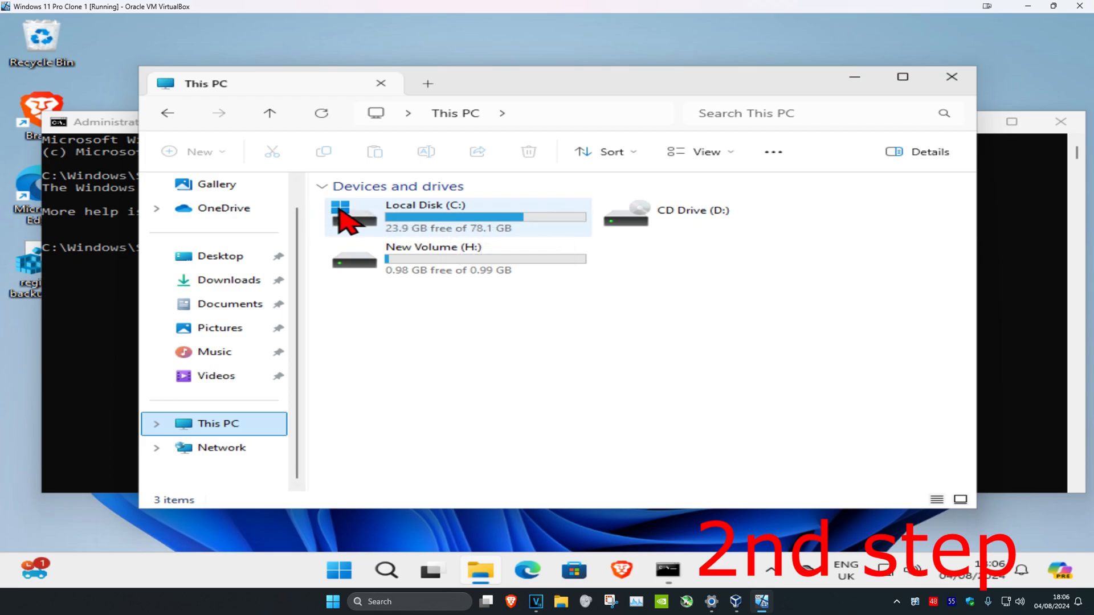
mouse_move(457, 223)
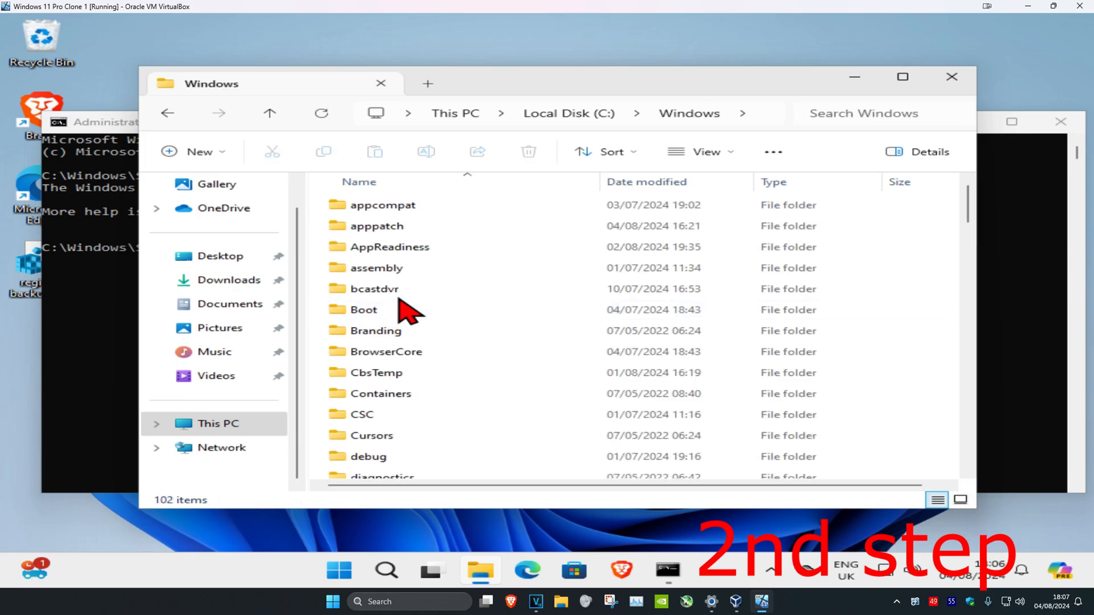
Step: Rename SoftwareDistribution to SoftwareDistribution1, then type net start wuauserv in Command Prompt
scroll("down", 3)
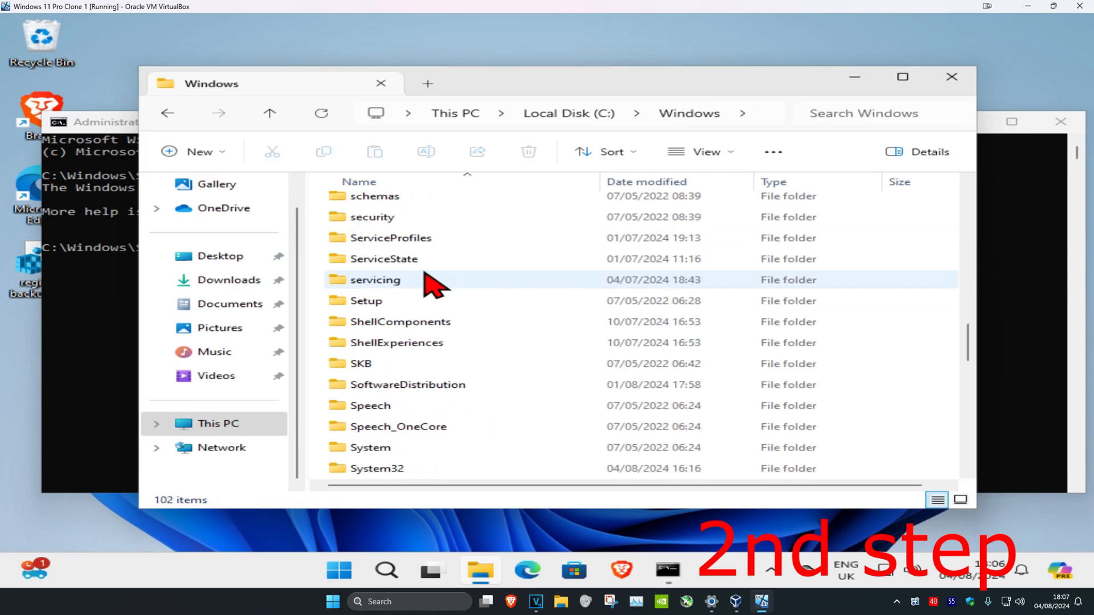
scroll("down", 3)
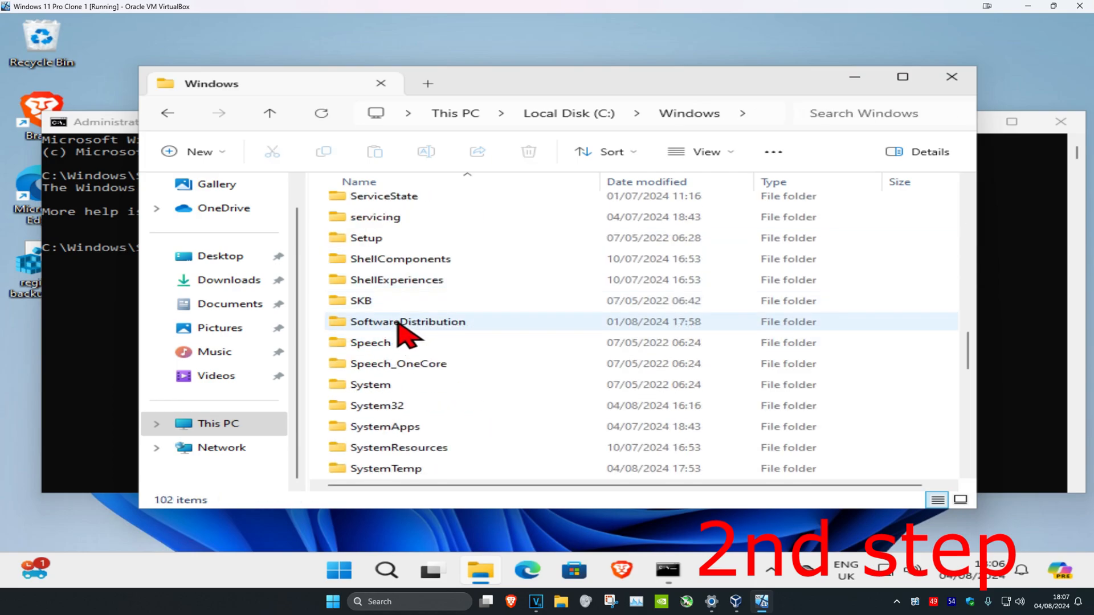
left_click(408, 321)
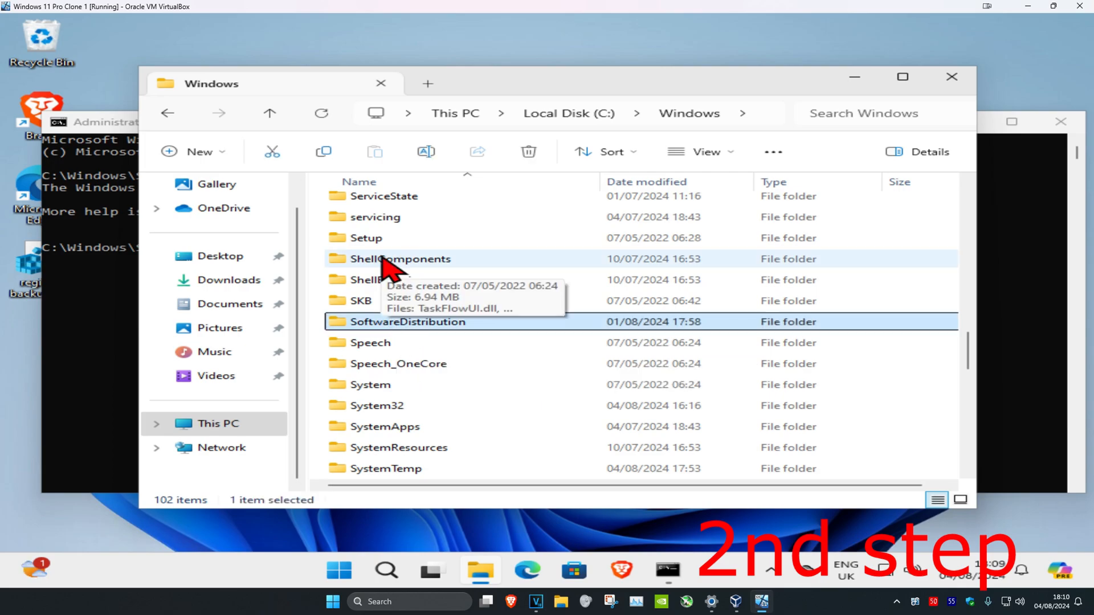
mouse_move(475, 324)
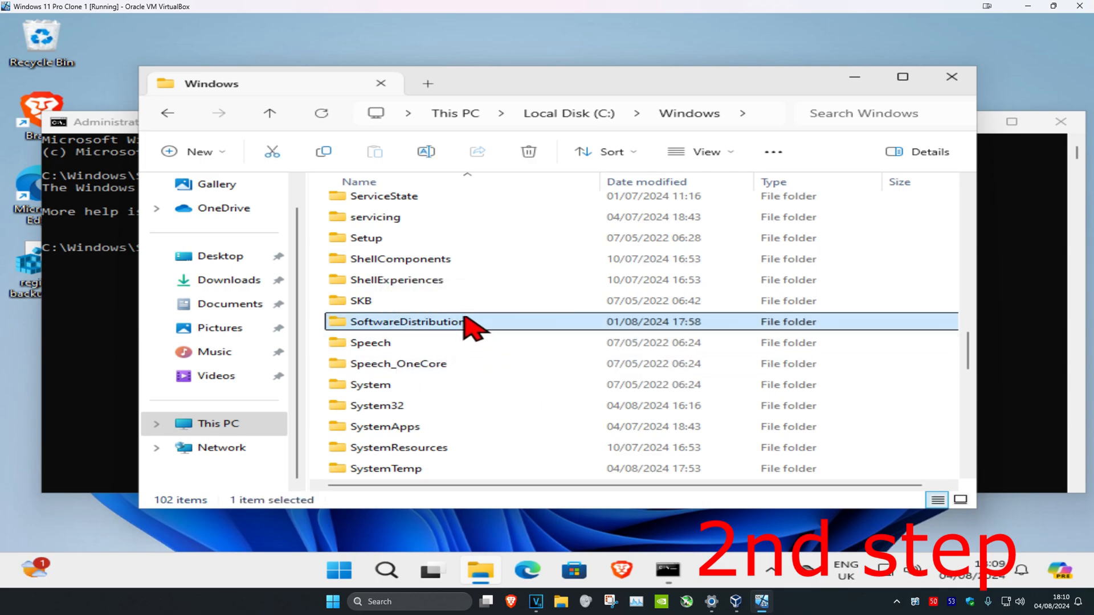
right_click(408, 321)
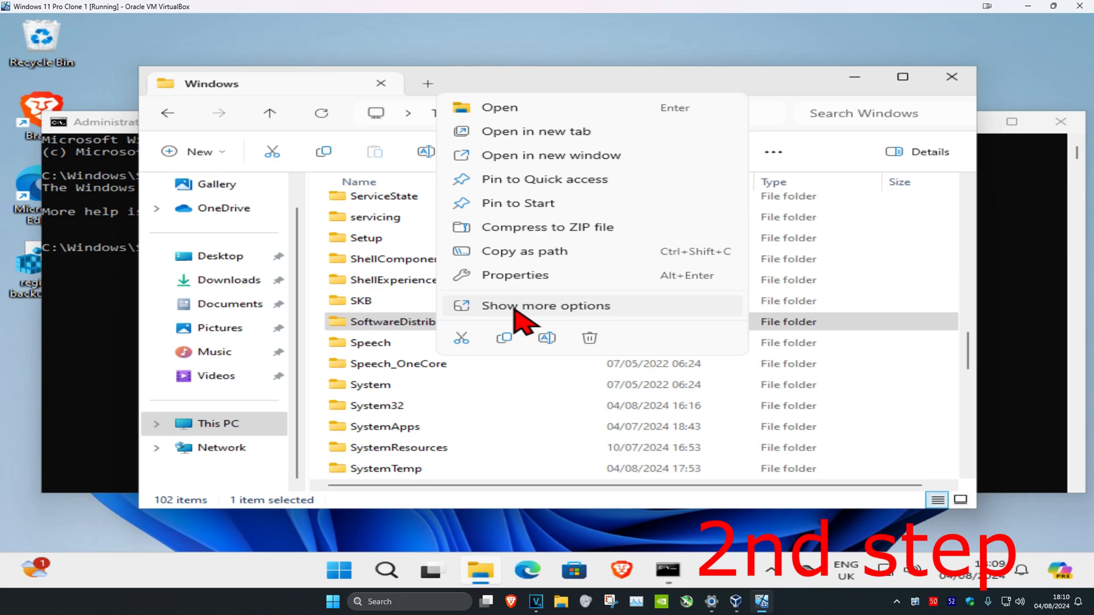
left_click(546, 305)
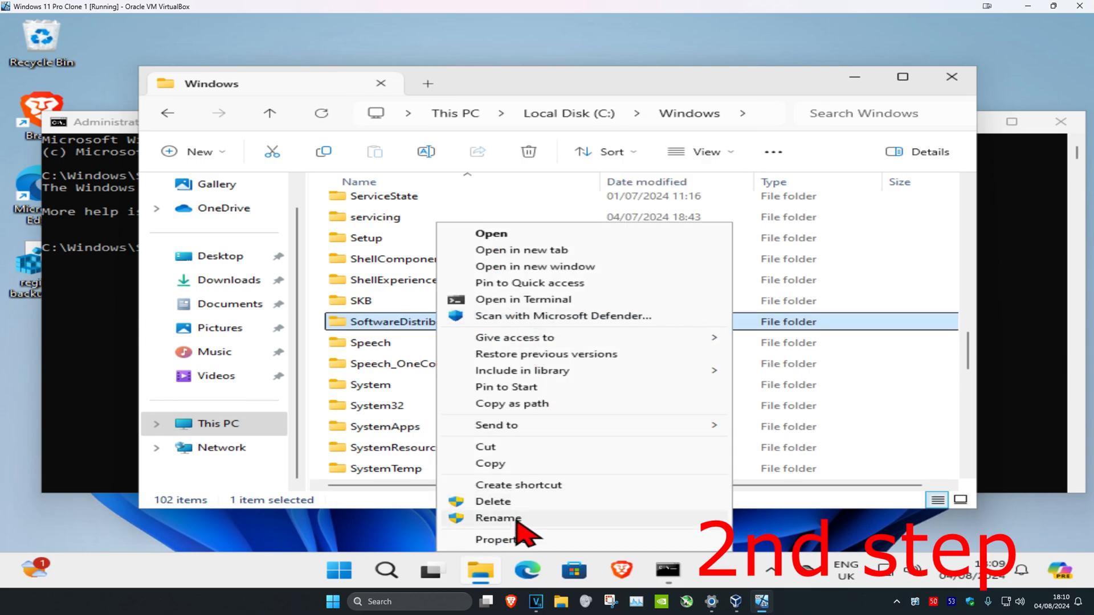
left_click(498, 518)
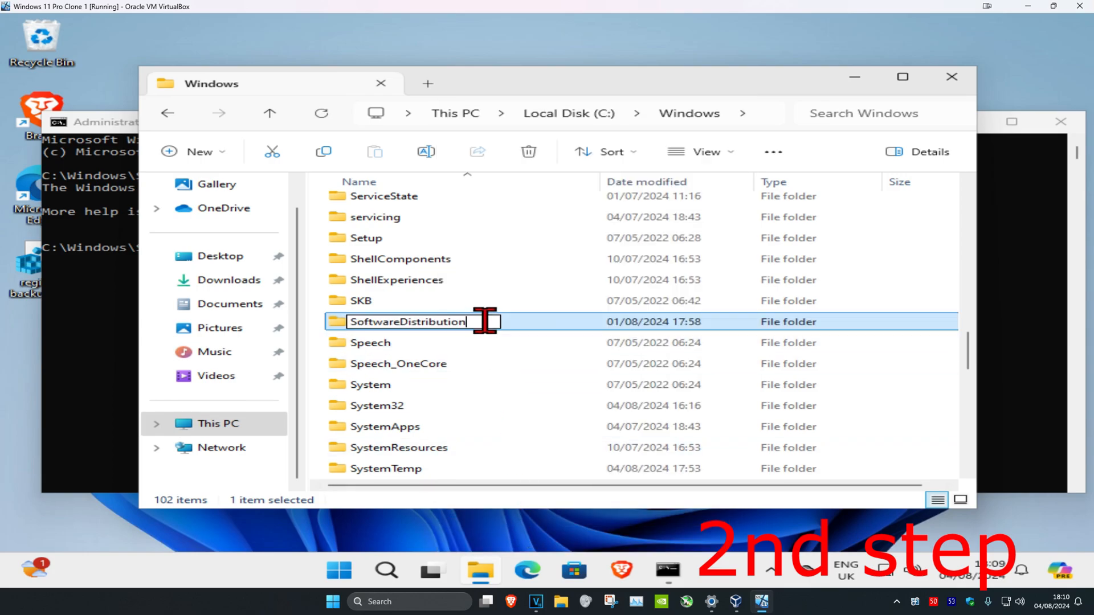
type("1")
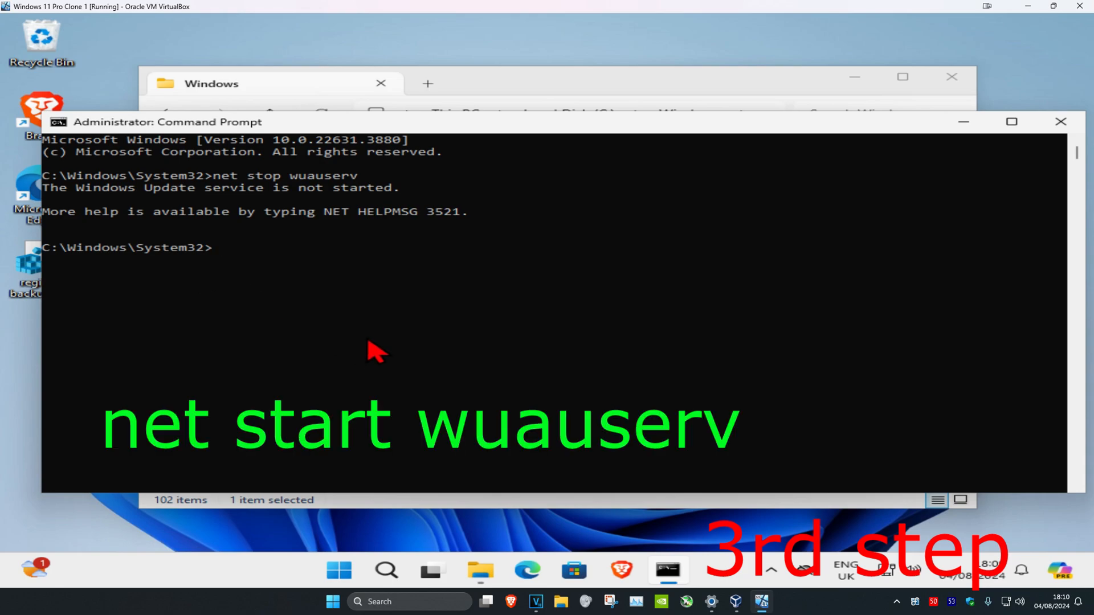
type("net star")
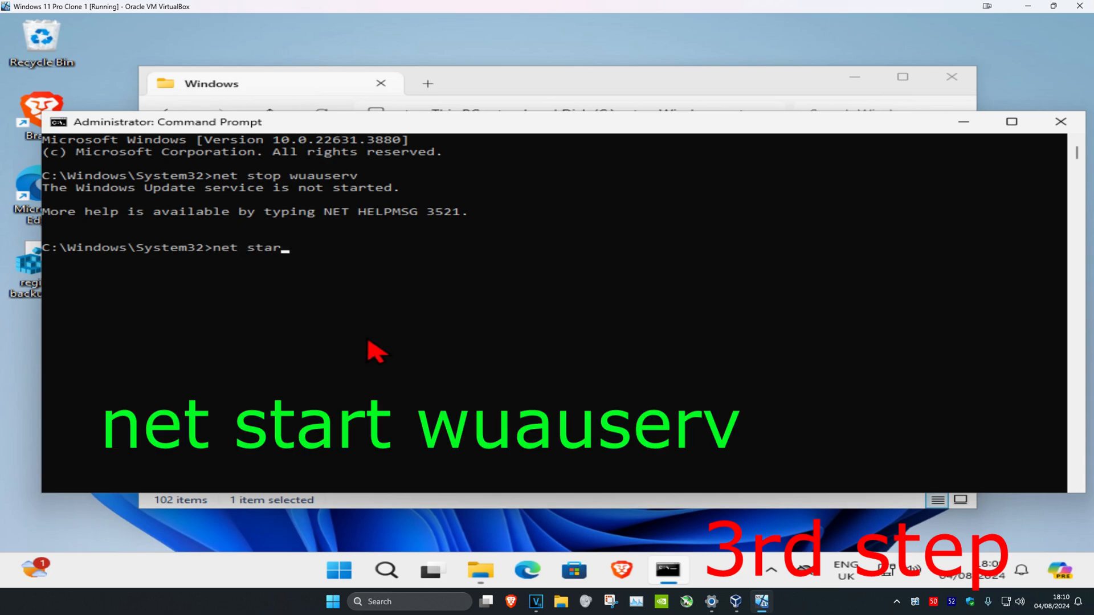
type("t wuau")
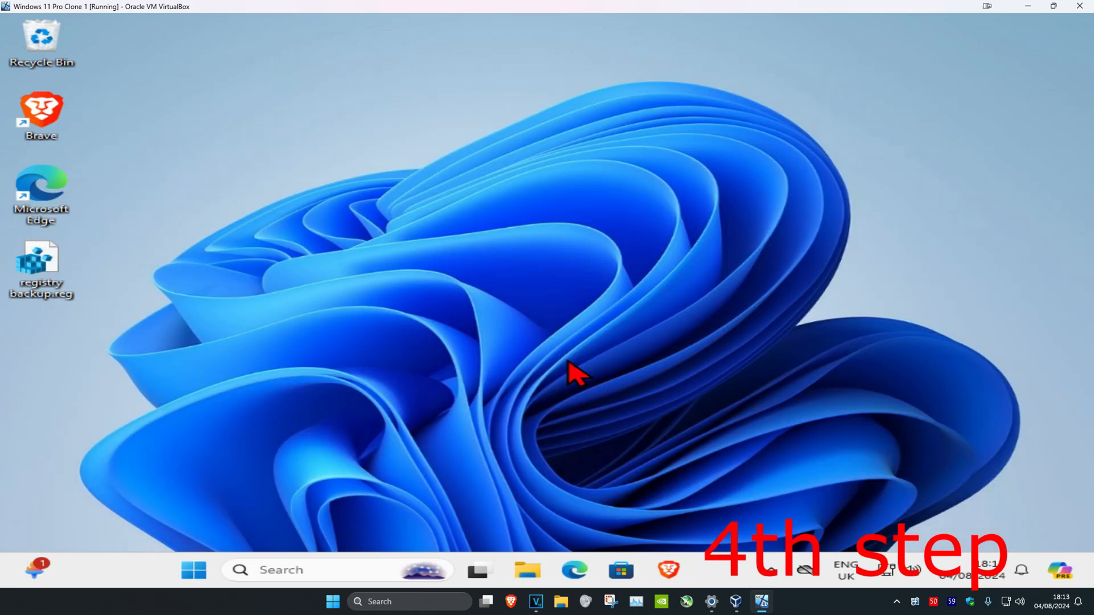
mouse_move(307, 570)
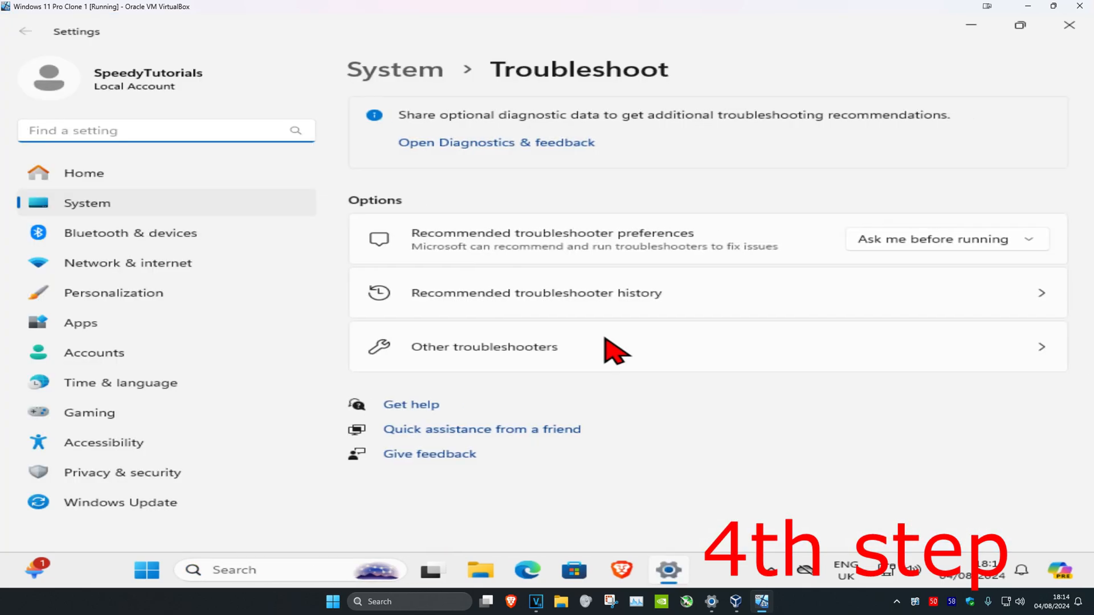
Step: Run the Windows Update troubleshooter from the Other troubleshooters list
left_click(482, 347)
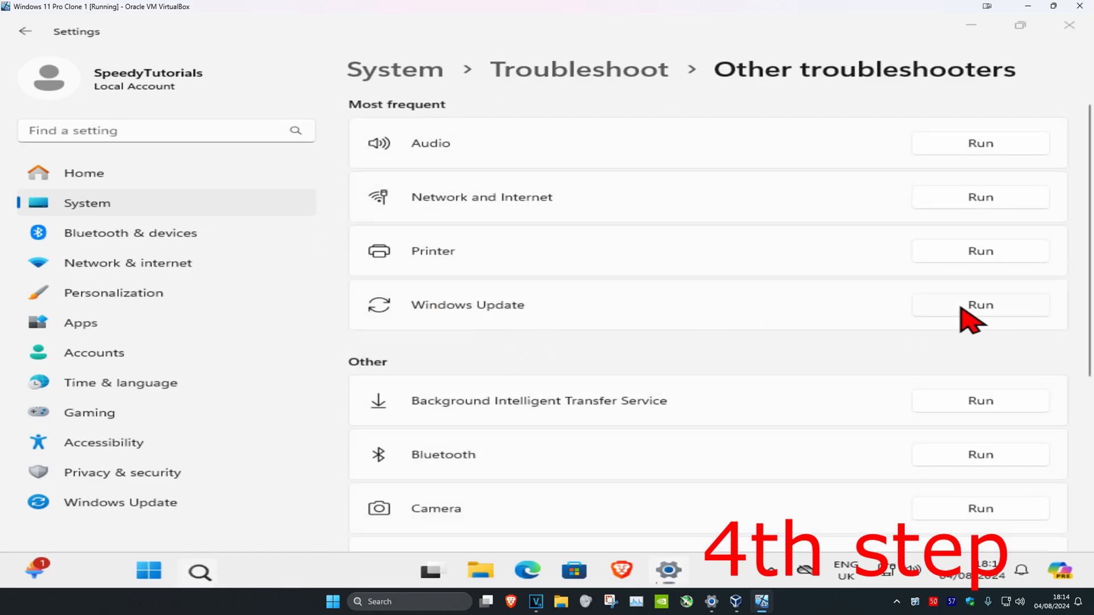
left_click(980, 305)
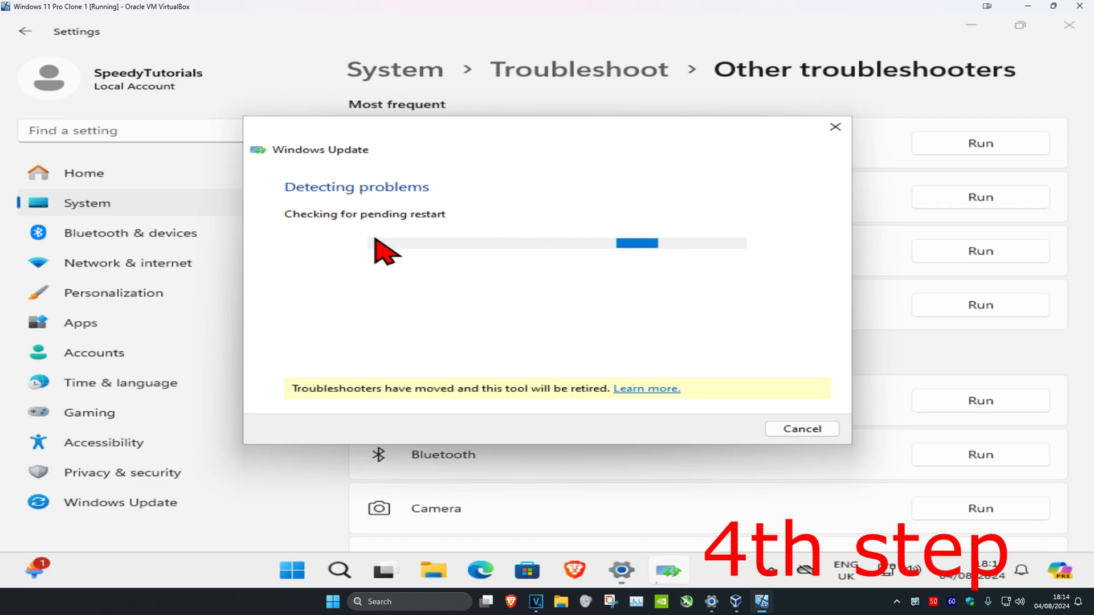
mouse_move(360, 265)
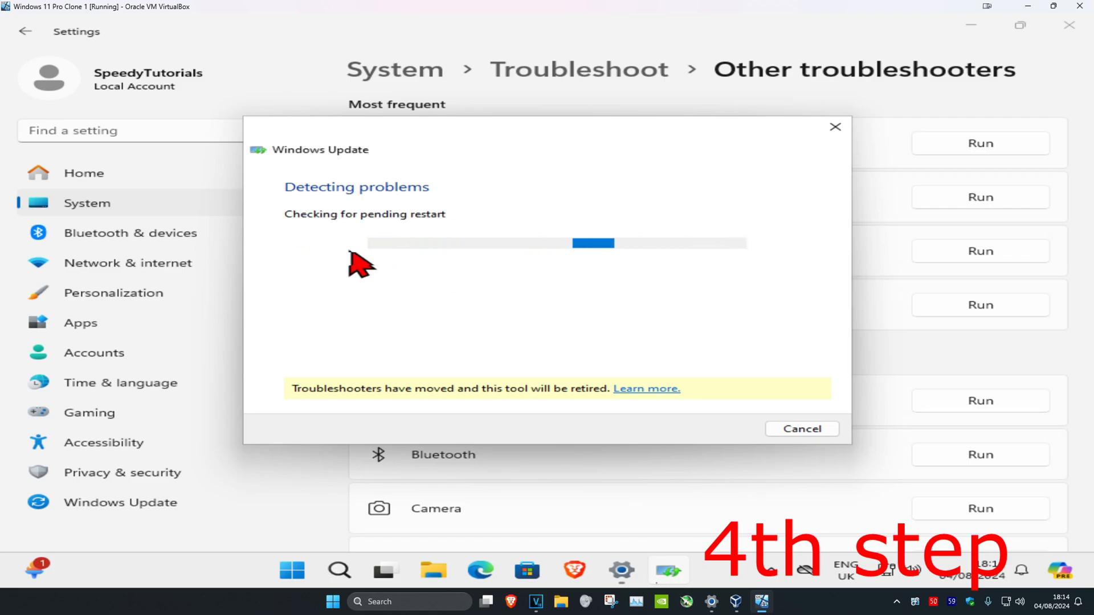